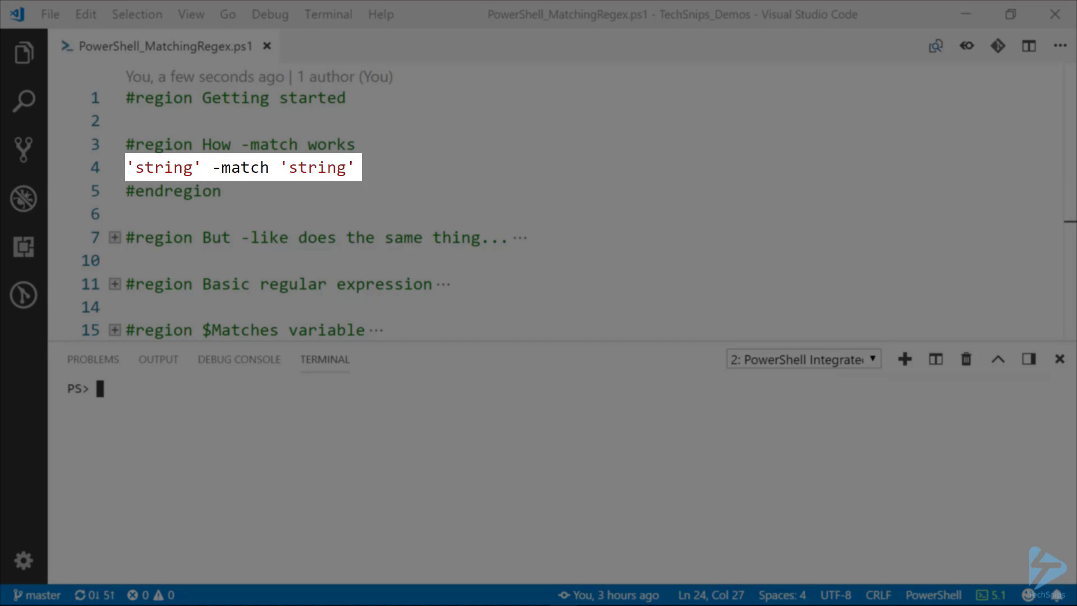
# Run 'string' -match 'string' and 'string' -like 'string', both returning True.
pyautogui.click(354, 167)
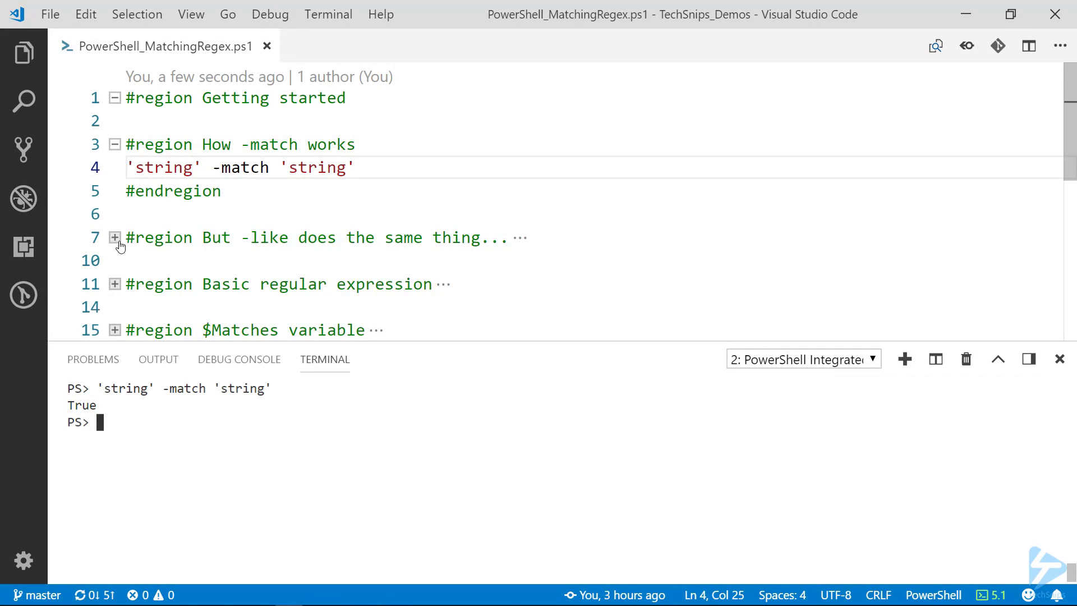
pyautogui.click(114, 237)
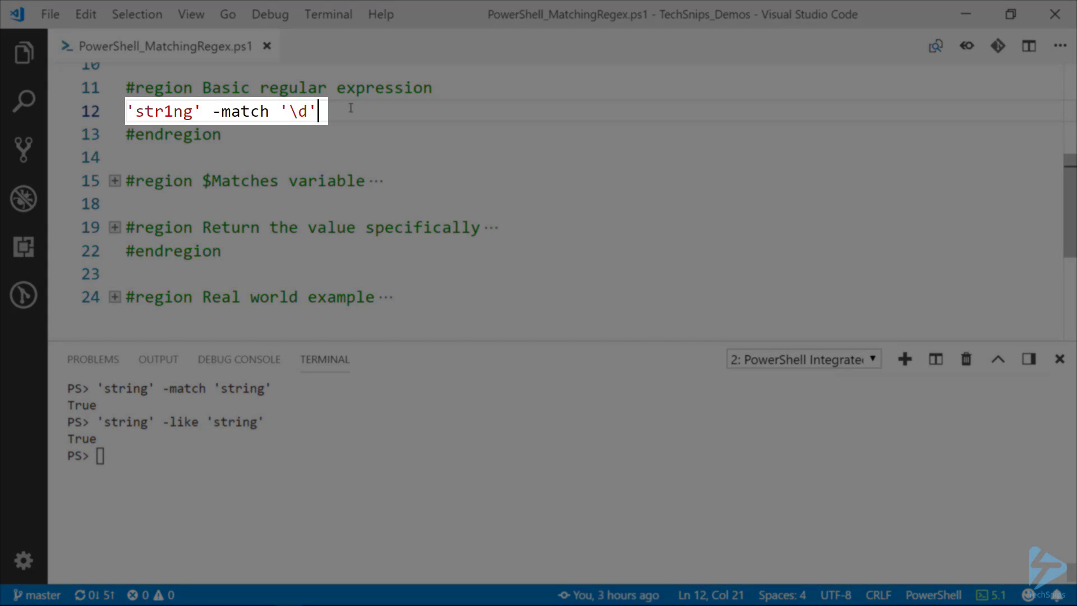
# Run the \d example so $Matches lists 'string' at index 0 and $Matches[0] returns string.
pyautogui.doubleClick(159, 111)
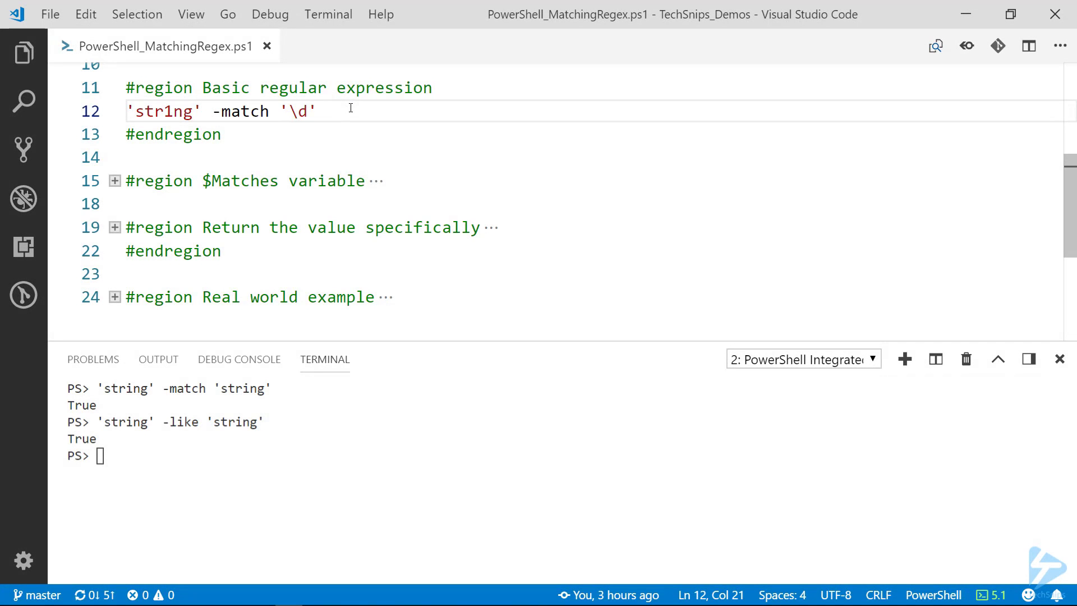
pyautogui.press('Enter')
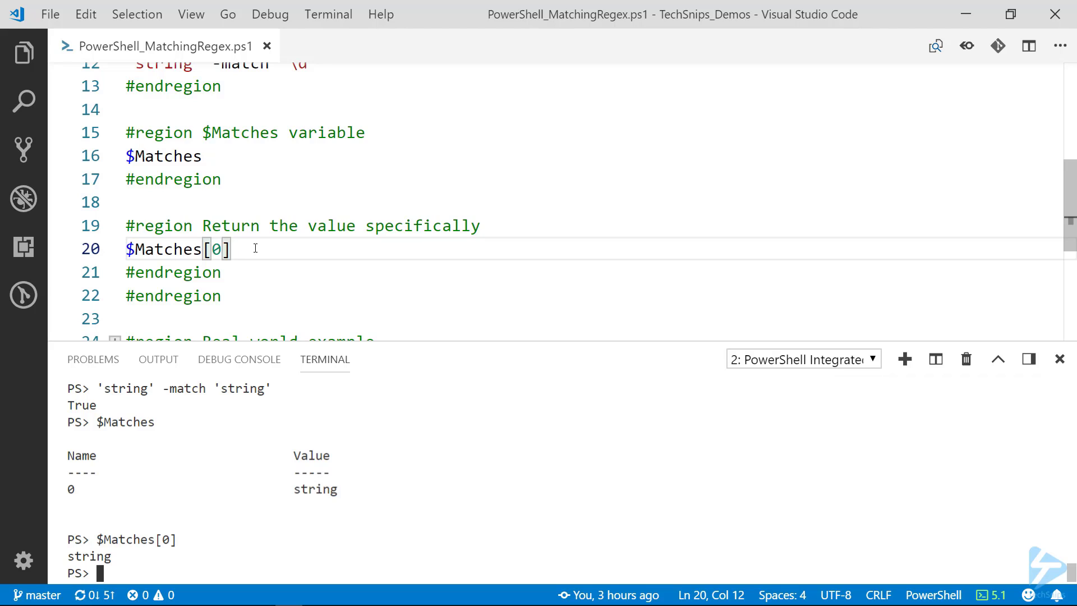
# Scroll to the Real world example region holding the $string assignment.
pyautogui.scroll(-3)
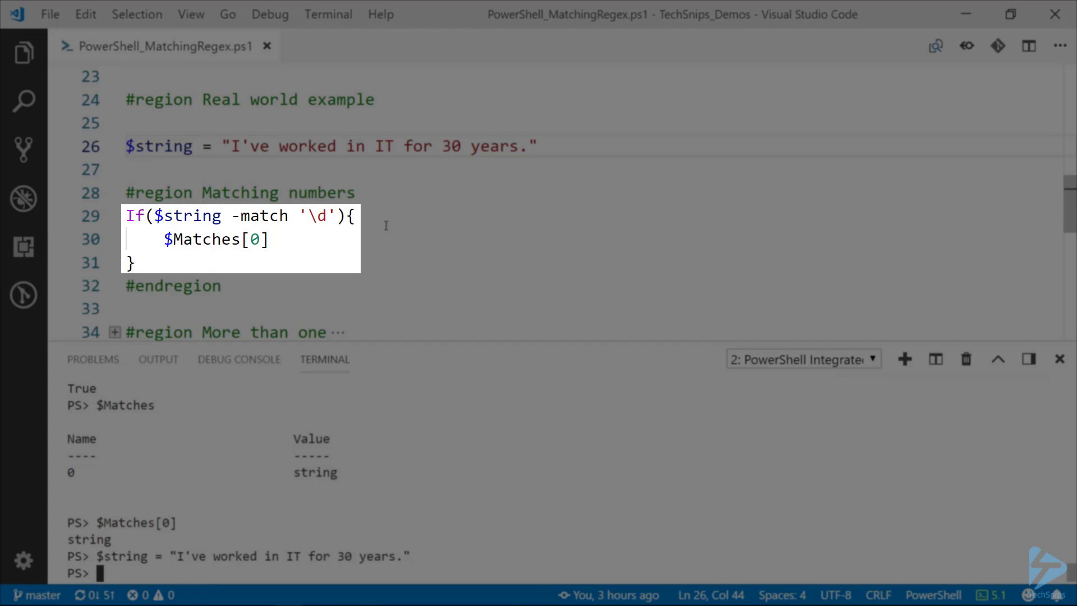
# Run the \d If block against $string, matching the single digit 3.
pyautogui.moveTo(128, 215); pyautogui.dragTo(134, 271)
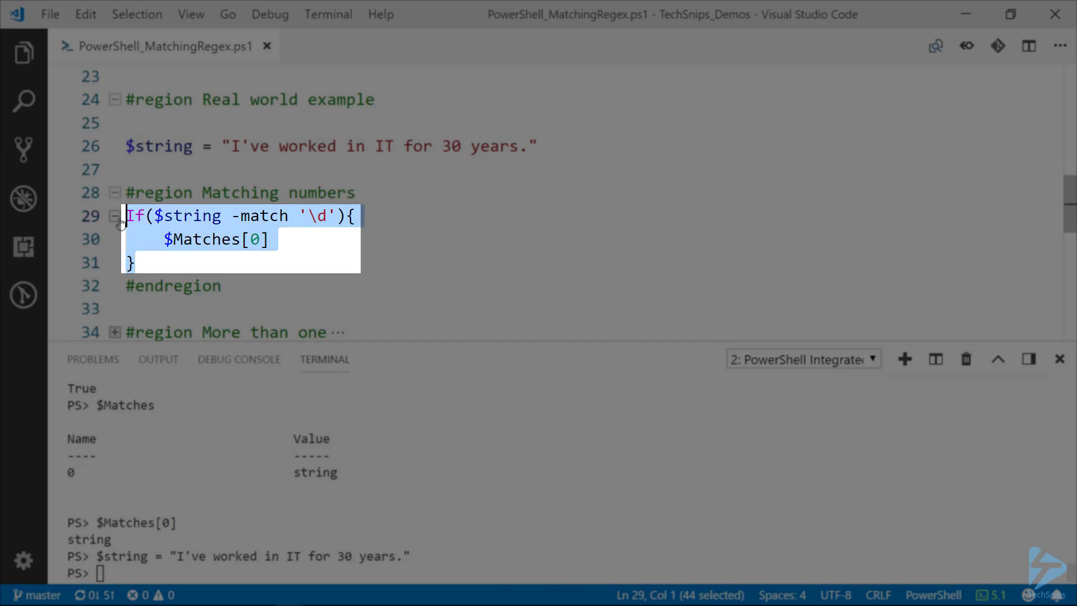
pyautogui.press('F8')
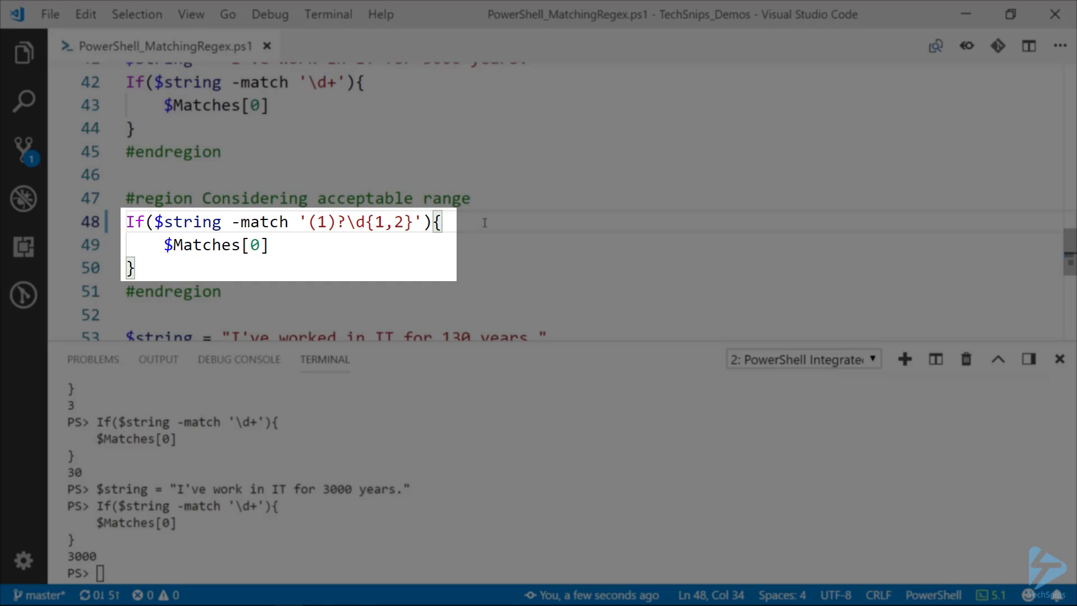
# Run (1)?\d{1,2} to get 30, then its space-bounded version, which returns nothing.
pyautogui.tripleClick(274, 221)
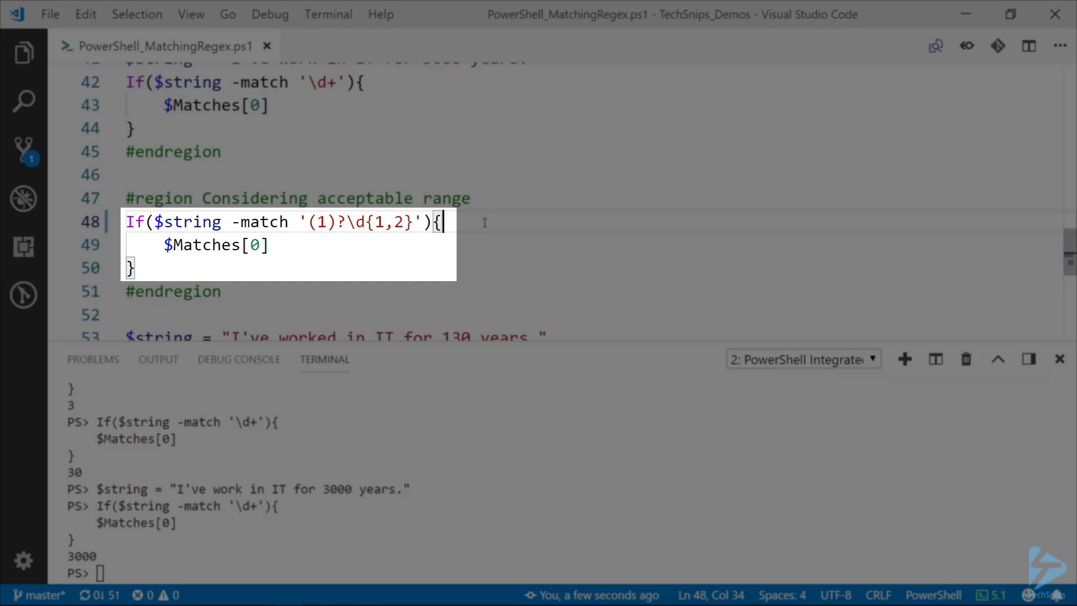
pyautogui.doubleClick(324, 221)
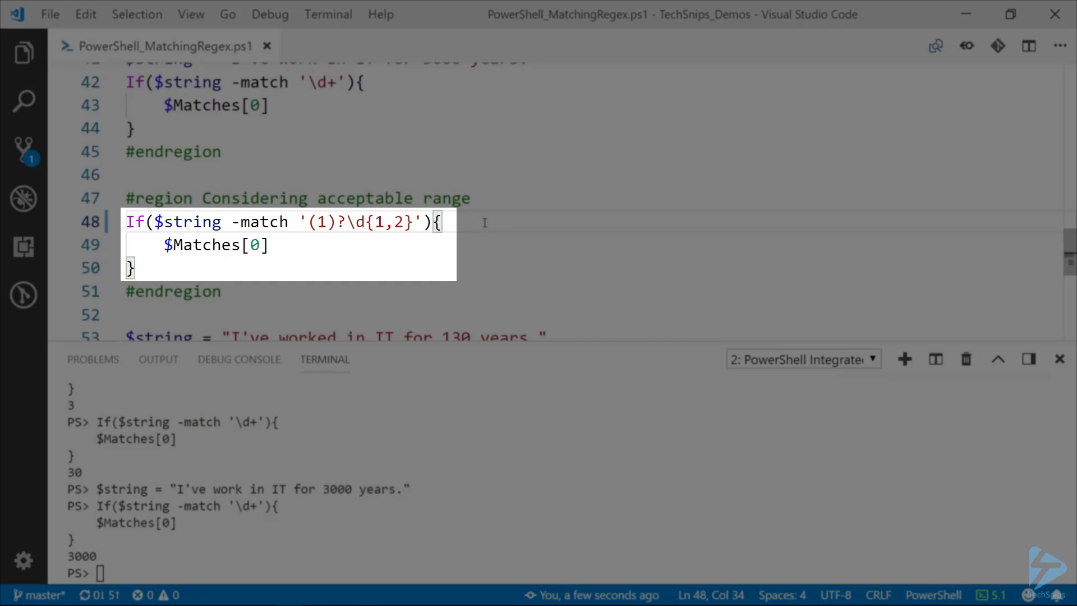
pyautogui.doubleClick(356, 221)
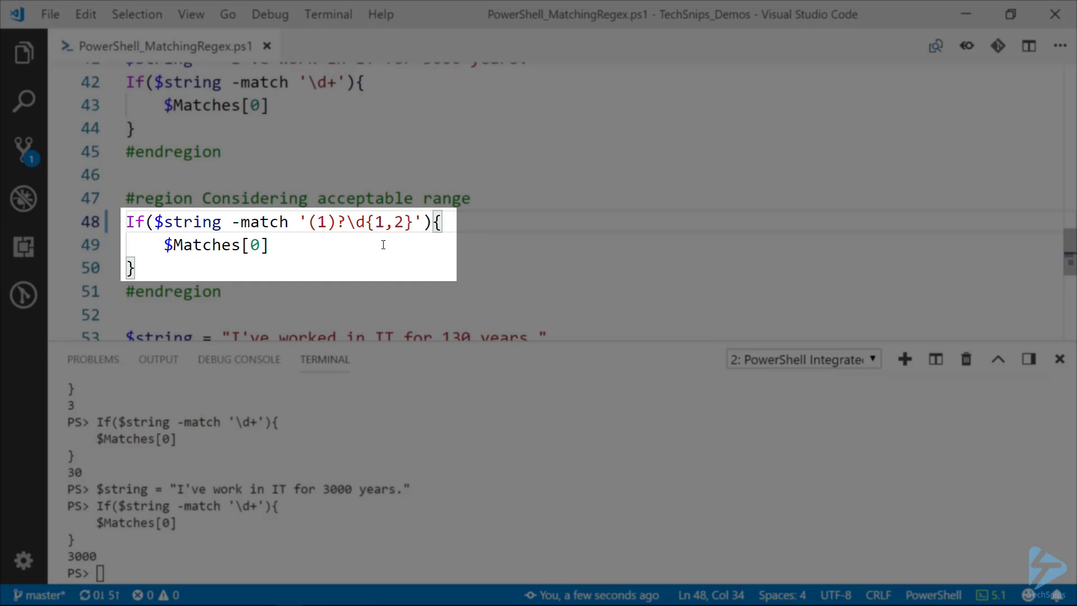
pyautogui.click(144, 268)
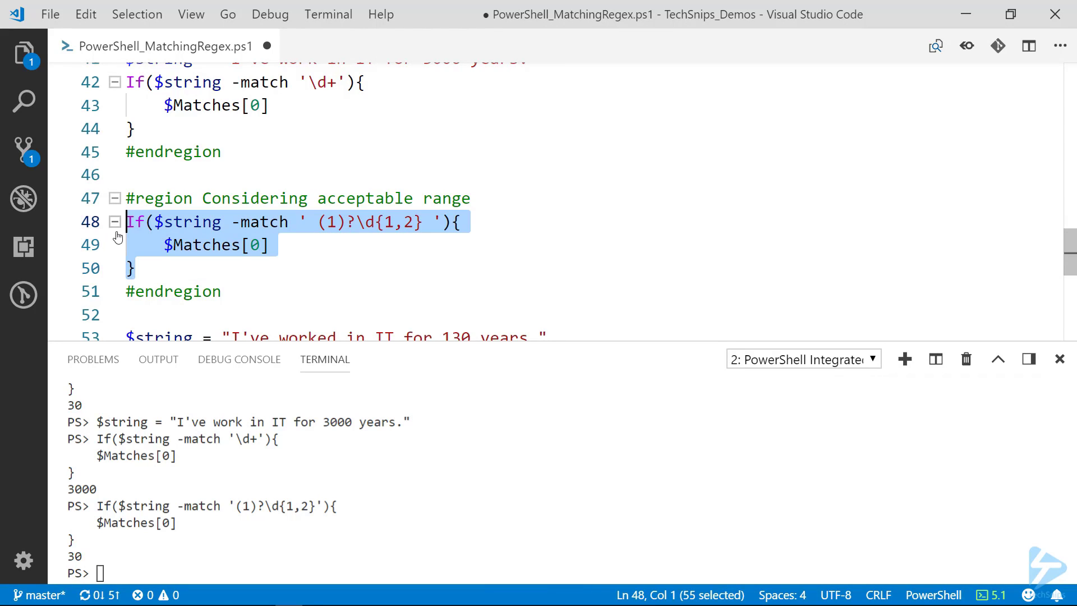
pyautogui.press('F8')
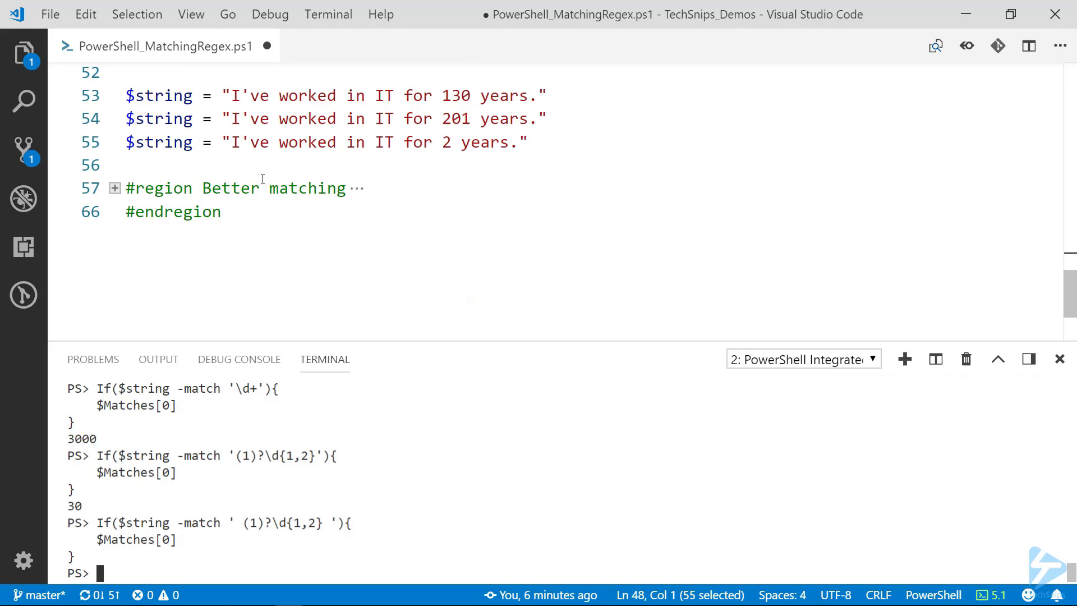
# Run (\D|1)\d{1,2}\D against the 130, 201 and 2-year strings, matching 130 and 2 only.
pyautogui.click(114, 188)
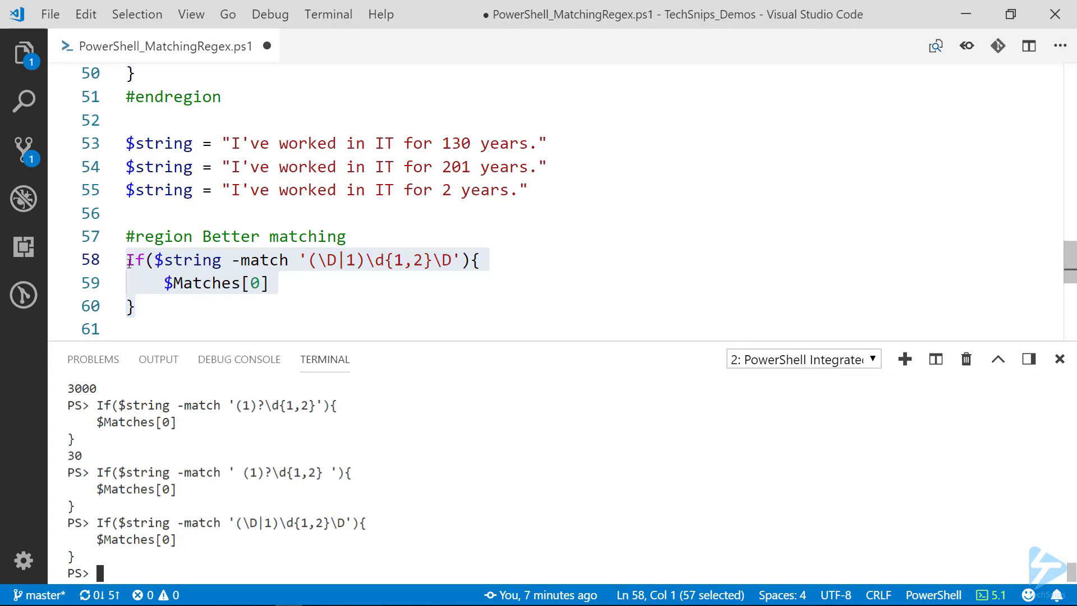
pyautogui.click(546, 143)
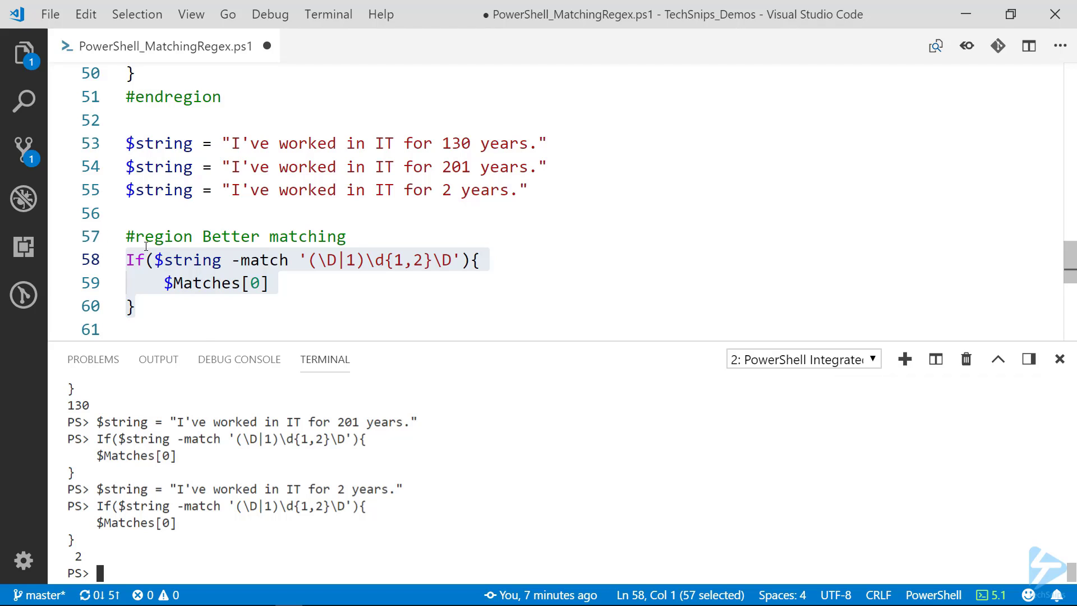
pyautogui.write('.leng')
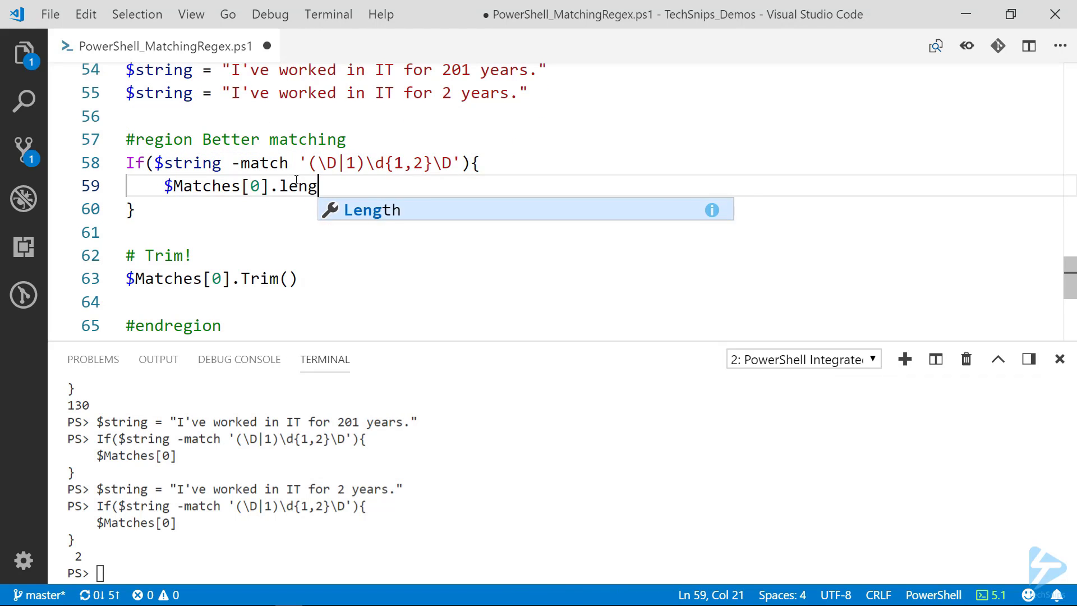
# Get $Matches[0].length returning 3 and $Matches[0].Trim() returning 2.
pyautogui.write('th')
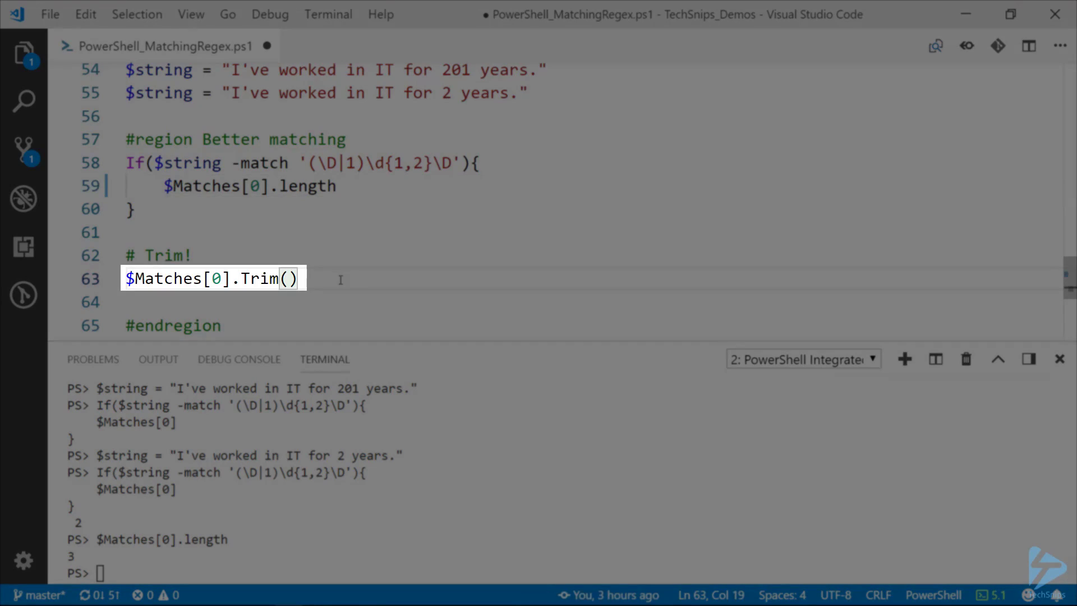
pyautogui.press('F8')
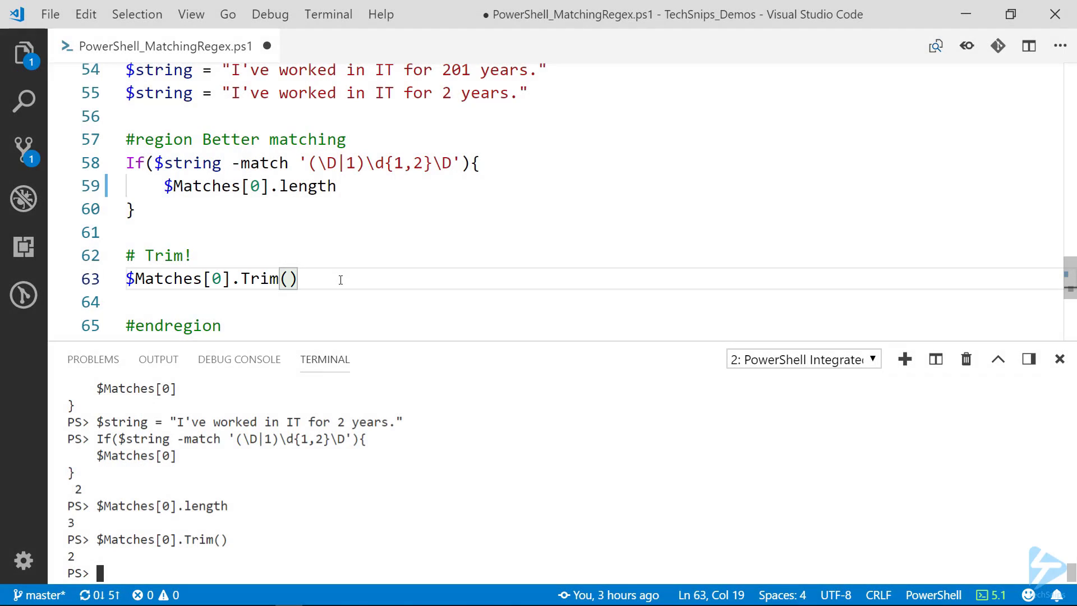